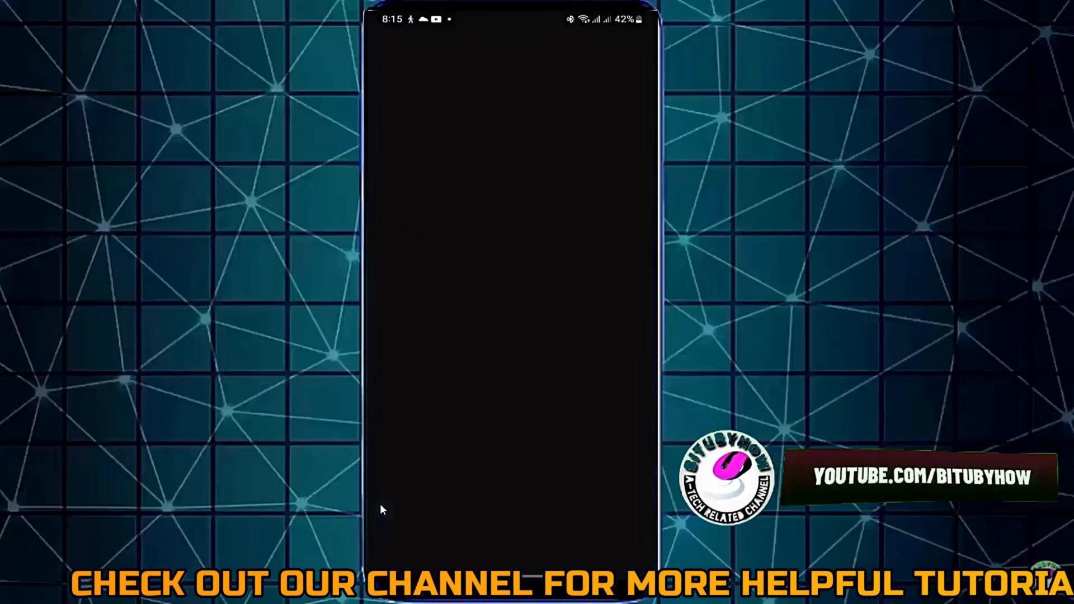
- Show the Apps page listing installed apps with their storage sizes
left_click(510, 287)
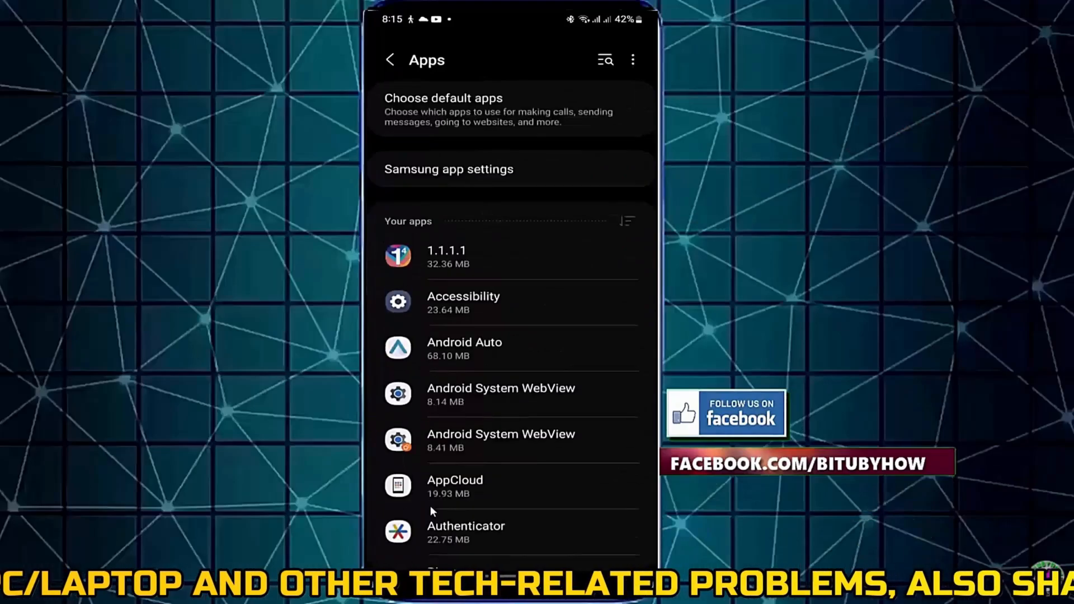
- Find Google Play Store via search 'pla' and clear its stored data in Storage
left_click(605, 59)
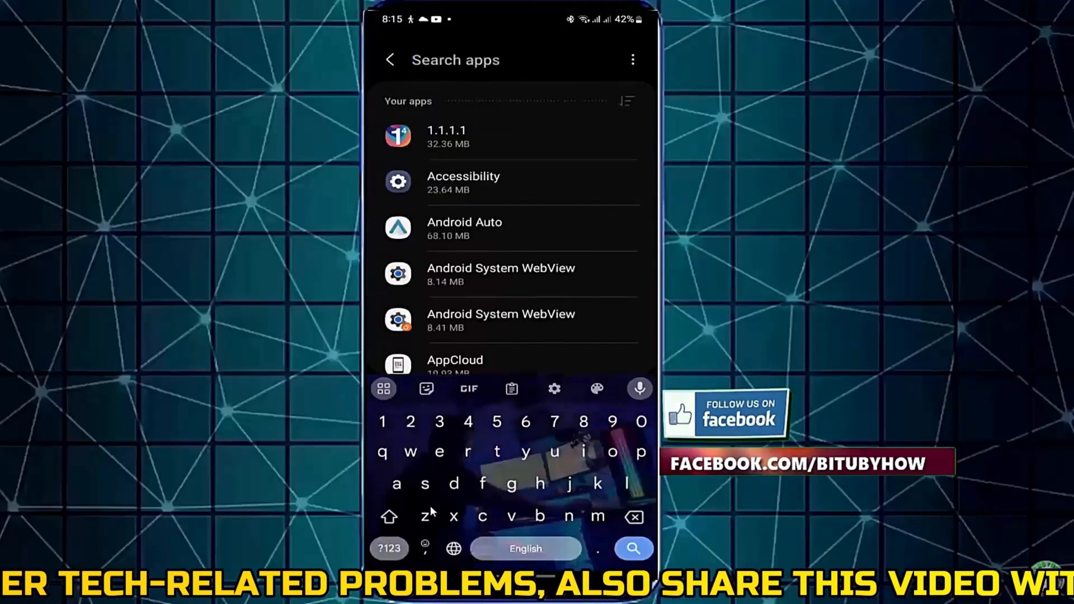
type("pla")
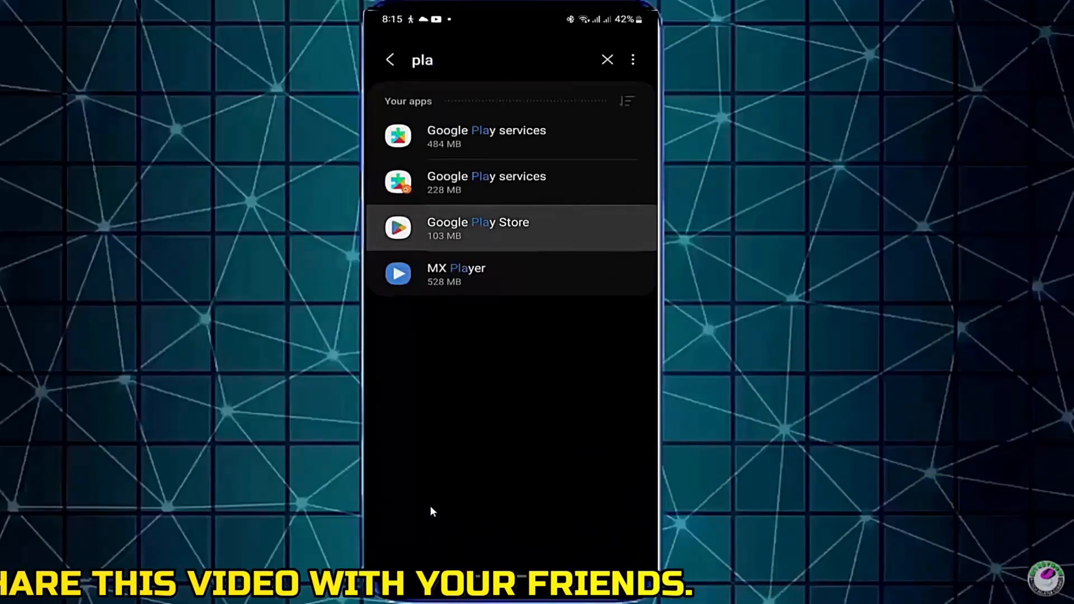
left_click(478, 228)
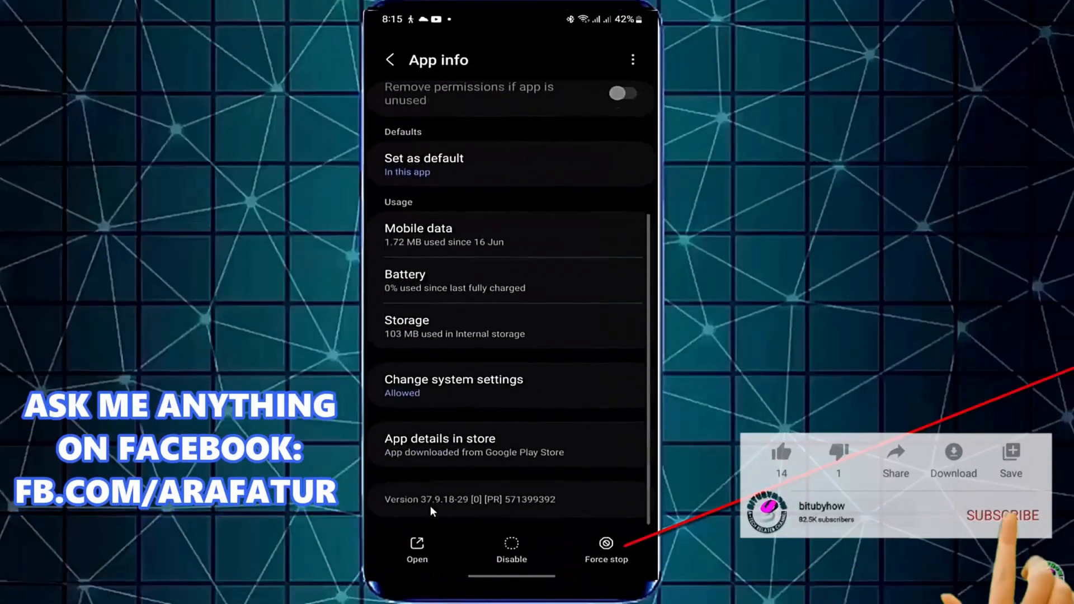
left_click(606, 548)
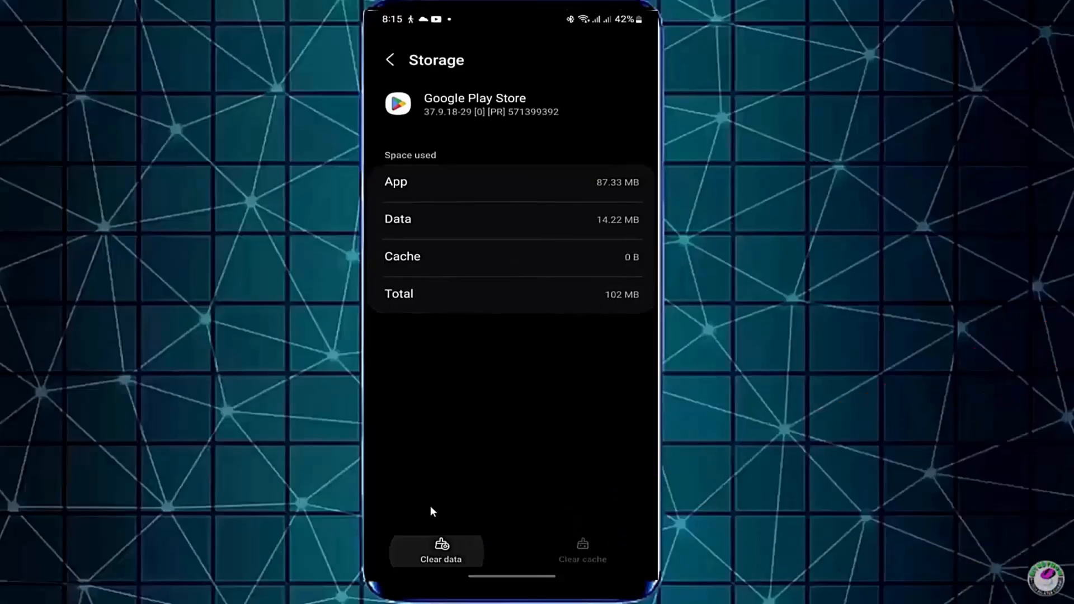
left_click(441, 551)
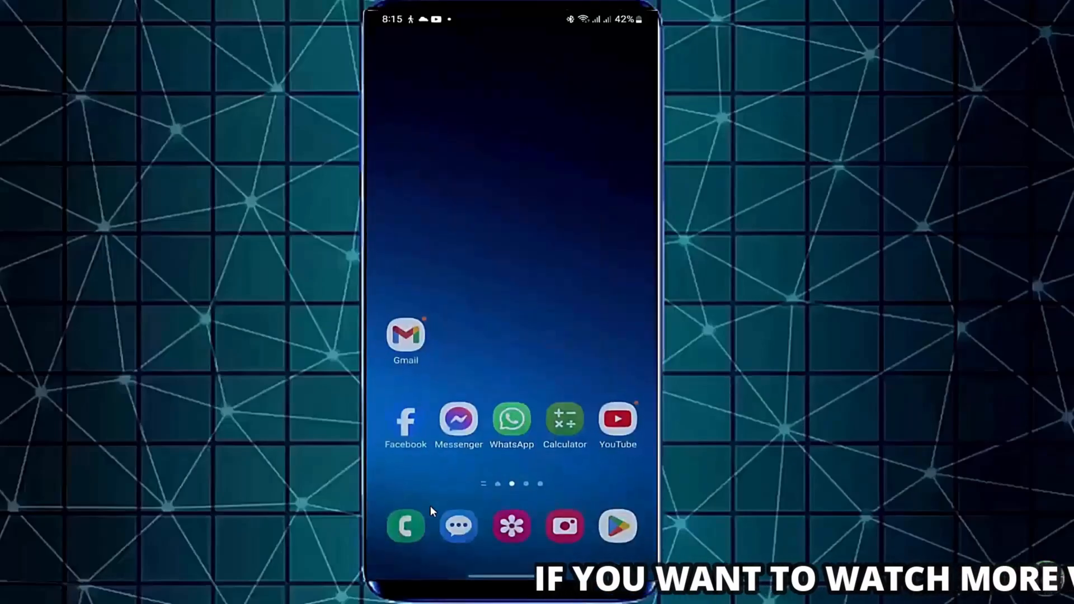
left_click(618, 526)
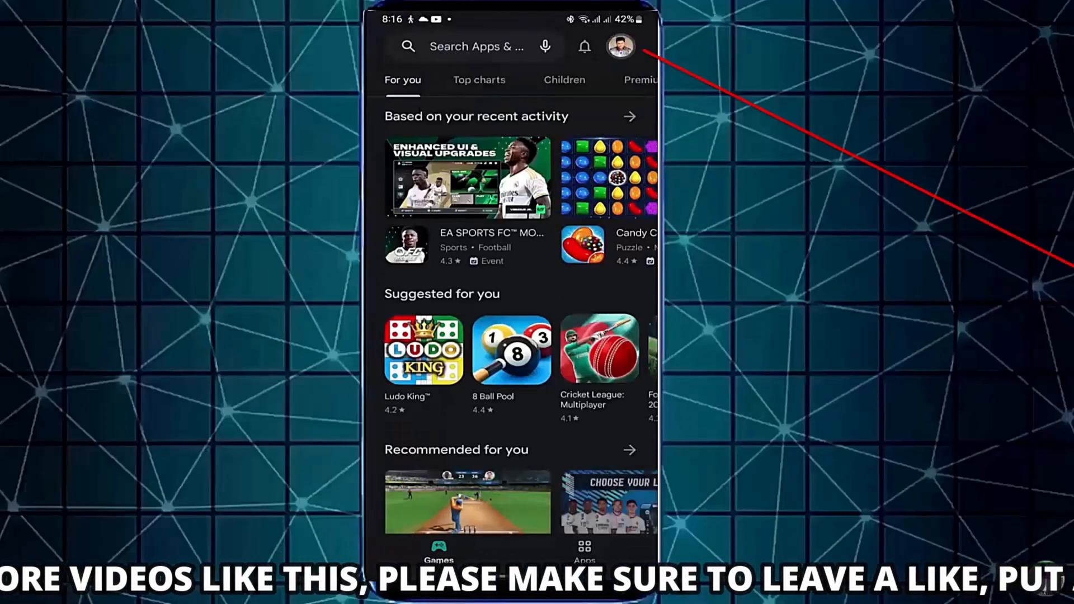
left_click(619, 46)
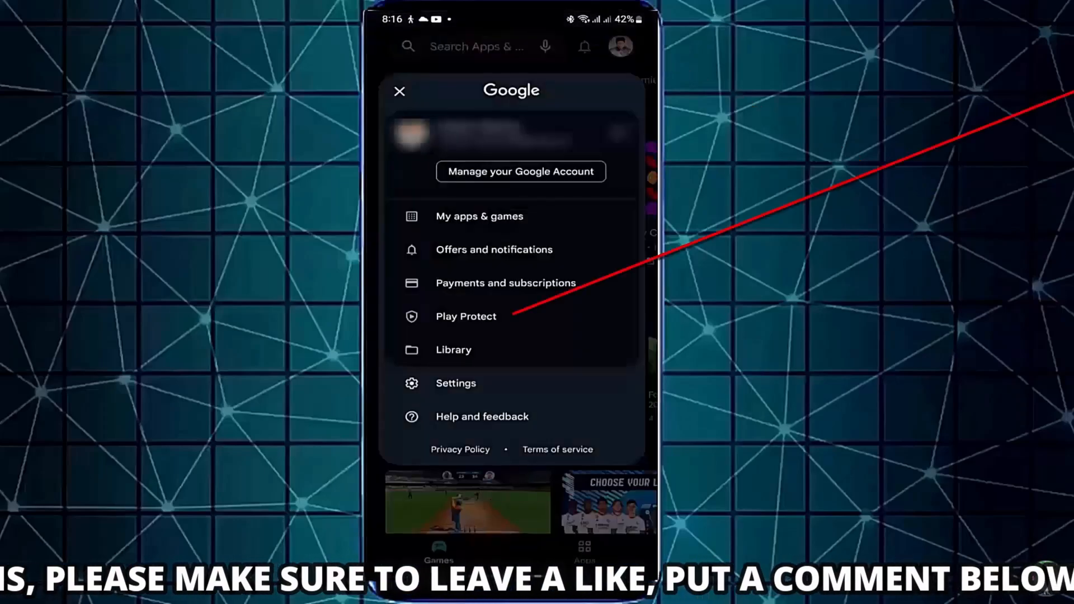
left_click(465, 315)
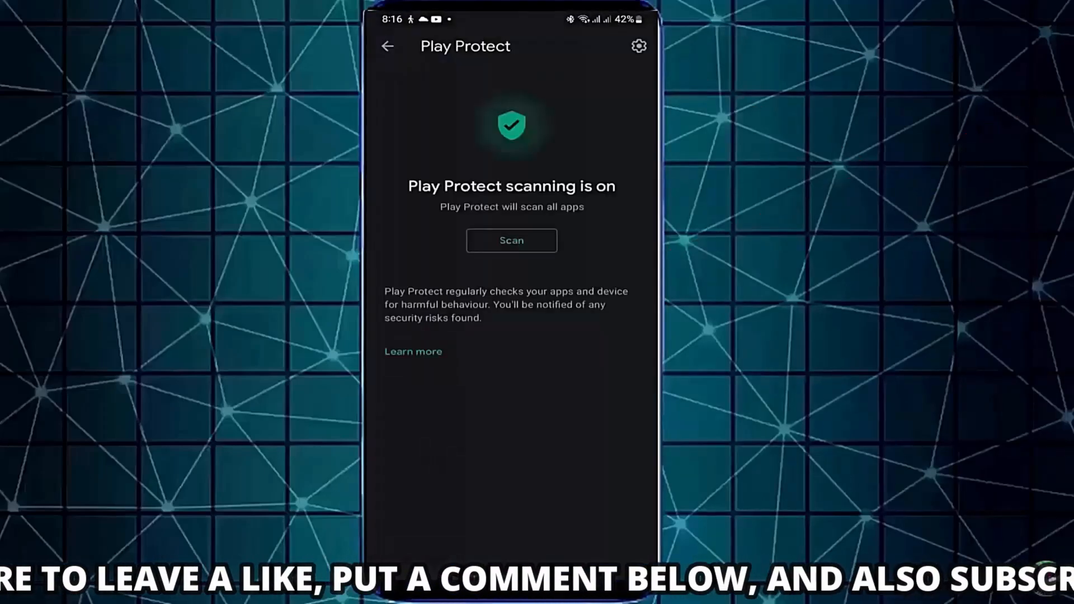
left_click(637, 46)
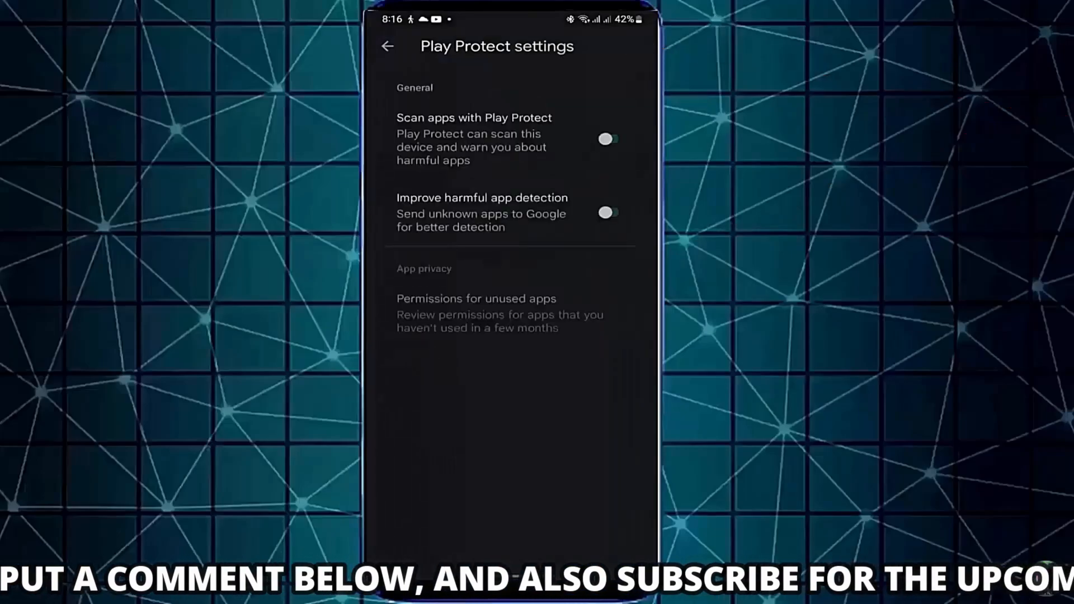
- Switch off Scan apps with Play Protect and confirm Turn off
left_click(607, 140)
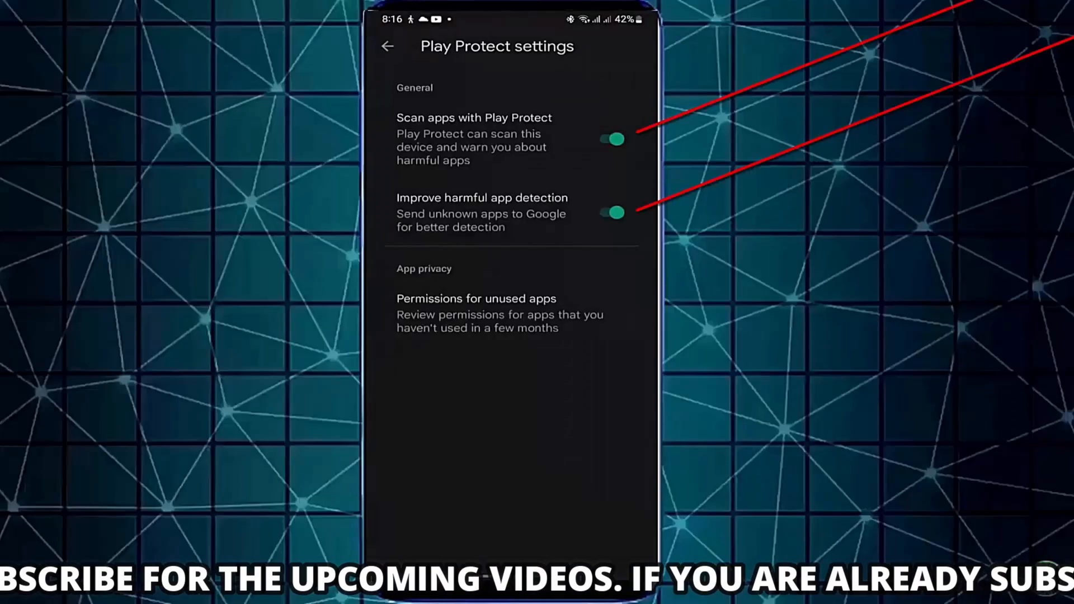
left_click(612, 138)
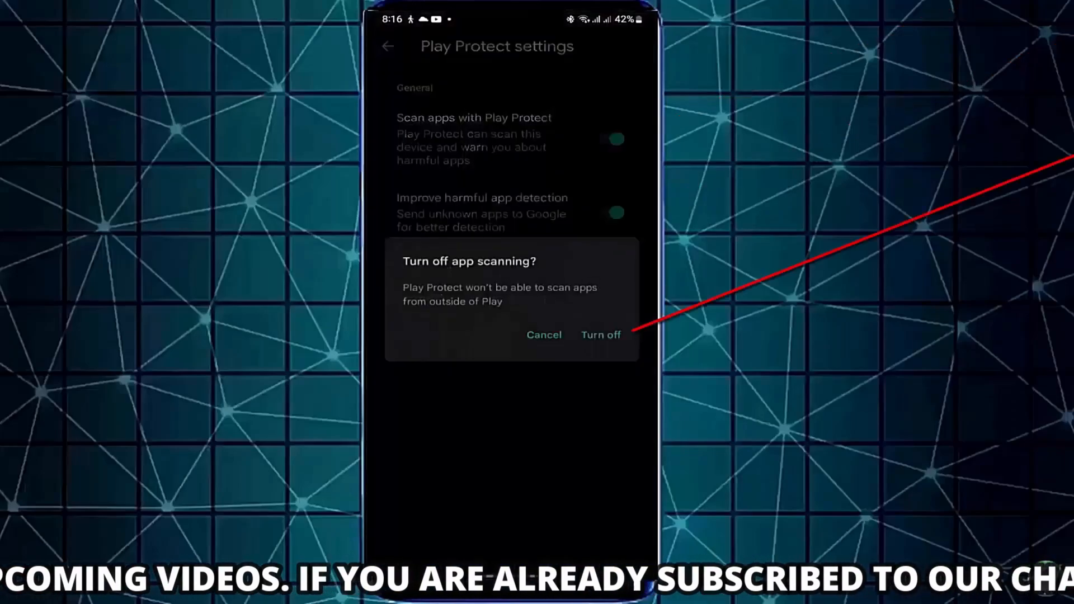
left_click(599, 334)
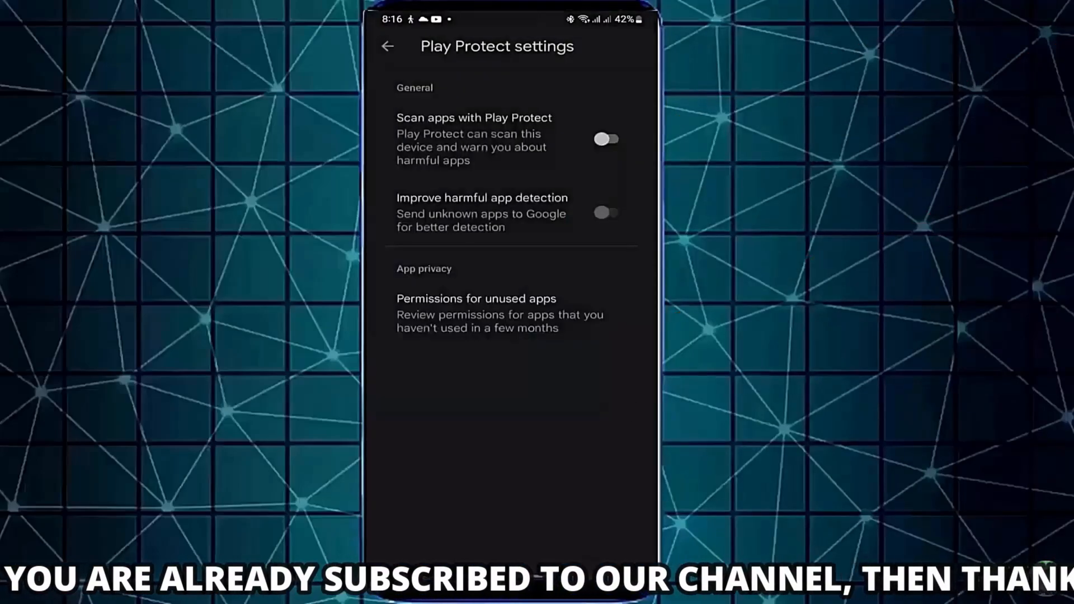
left_click(387, 47)
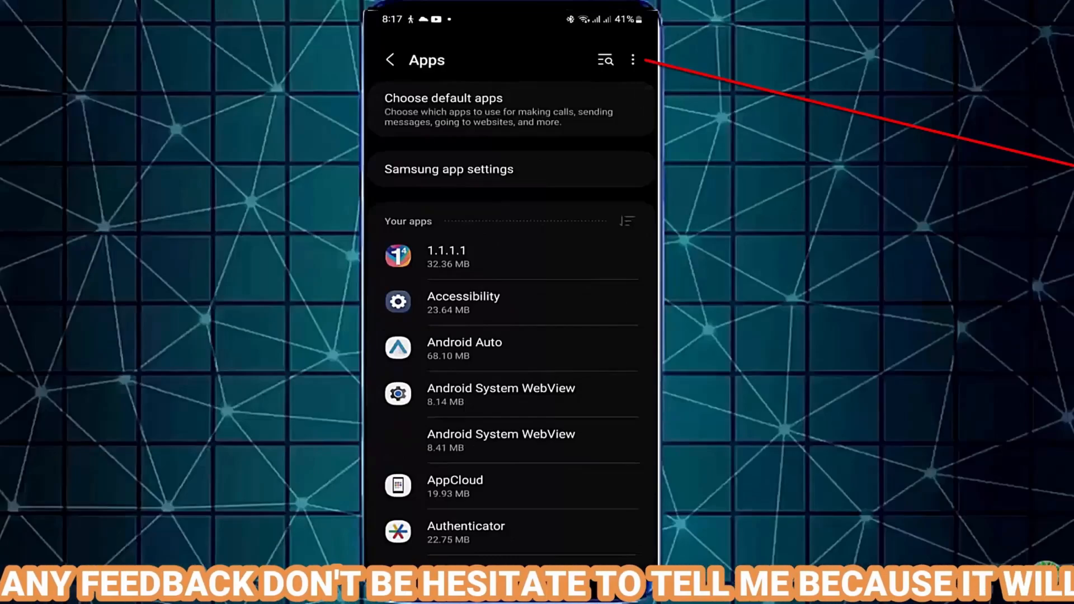
- Allow My Files under Special access > Install unknown apps, then return home
left_click(631, 59)
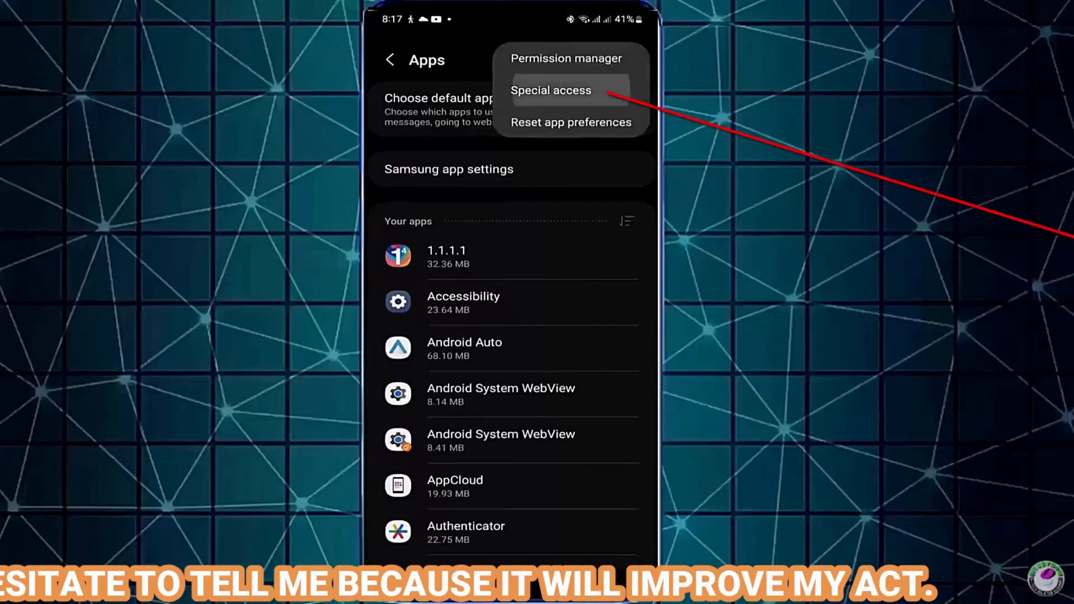
left_click(550, 89)
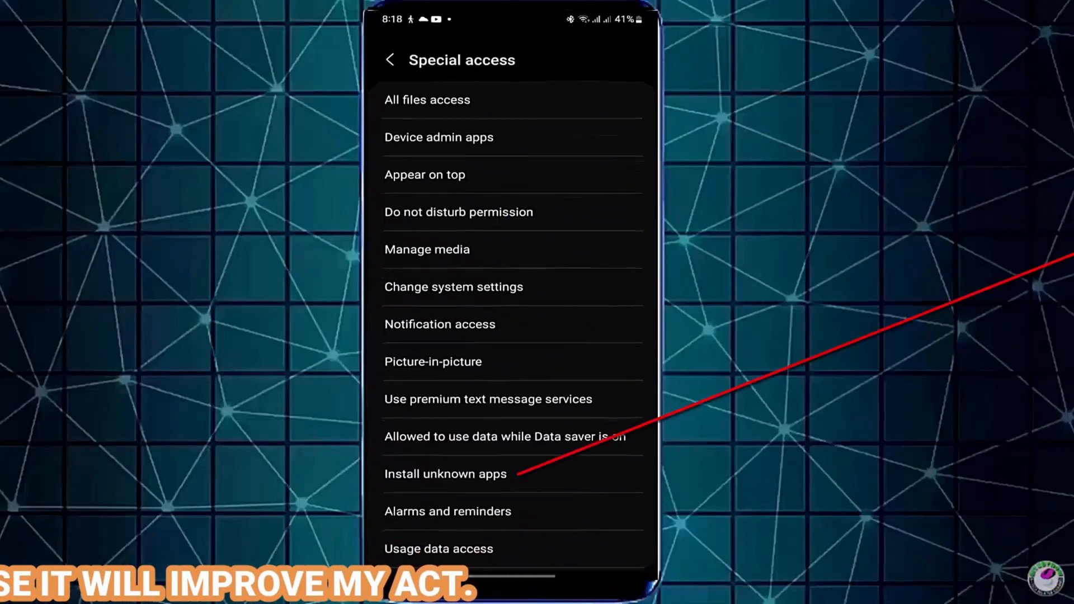
left_click(445, 473)
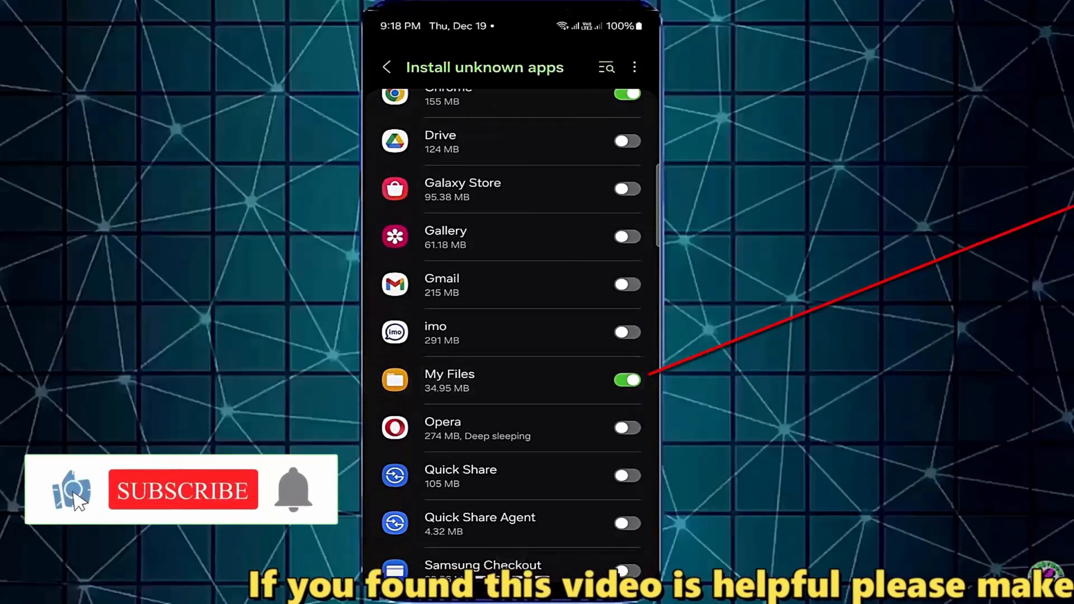
left_click(386, 67)
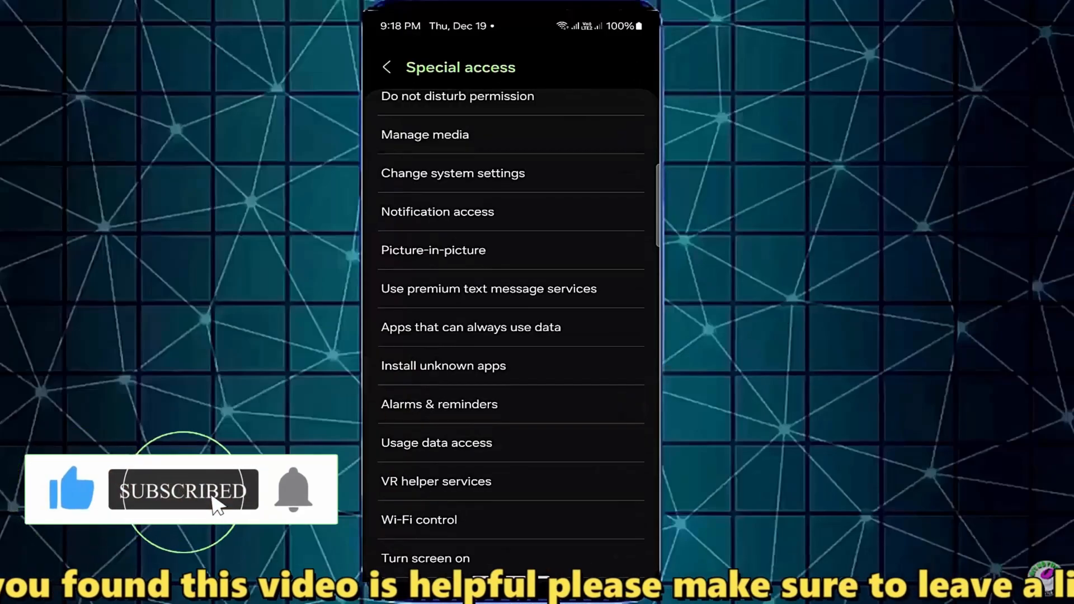
left_click(443, 365)
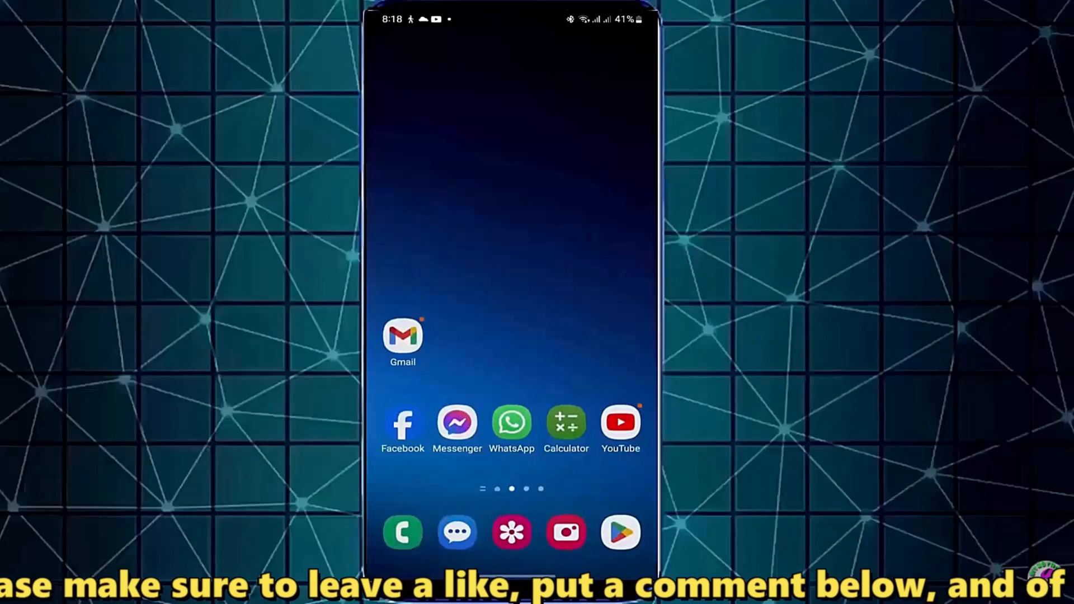
- Swipe up on the home screen to reveal the full apps drawer
scroll("up", 3)
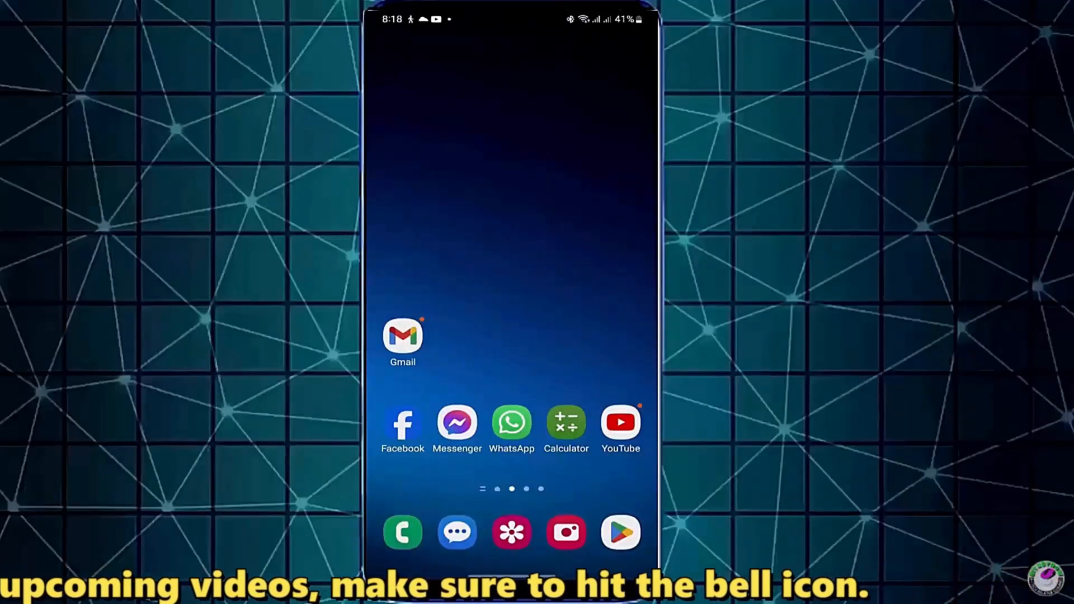
scroll("up", 3)
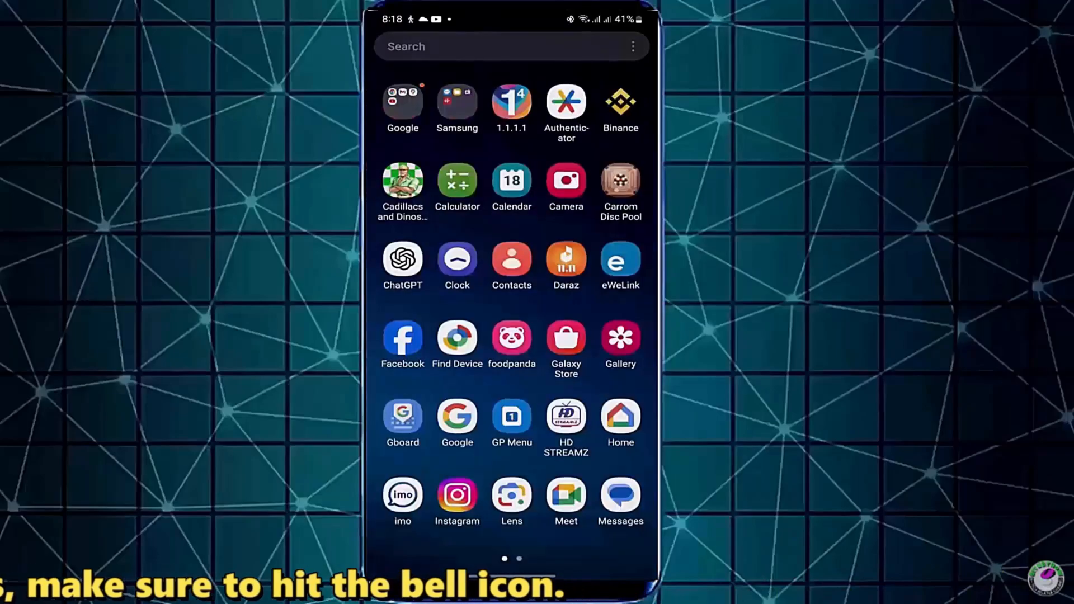